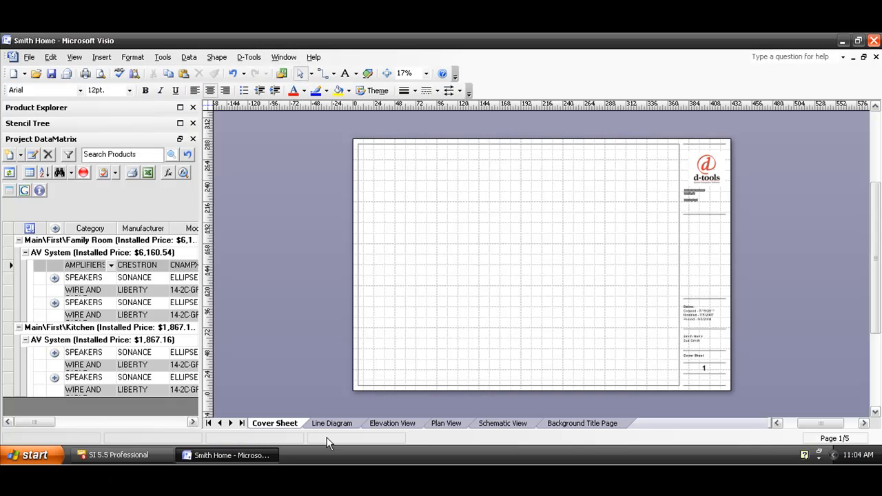
mouse_move(386, 364)
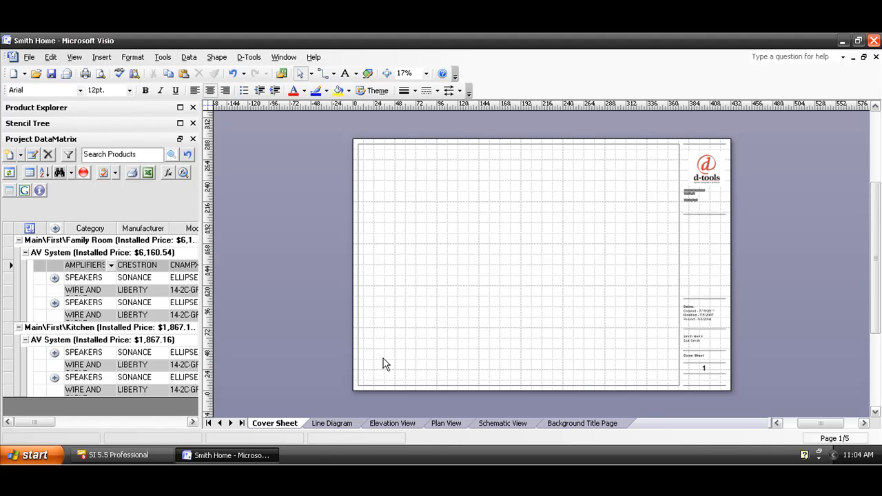
mouse_move(338, 433)
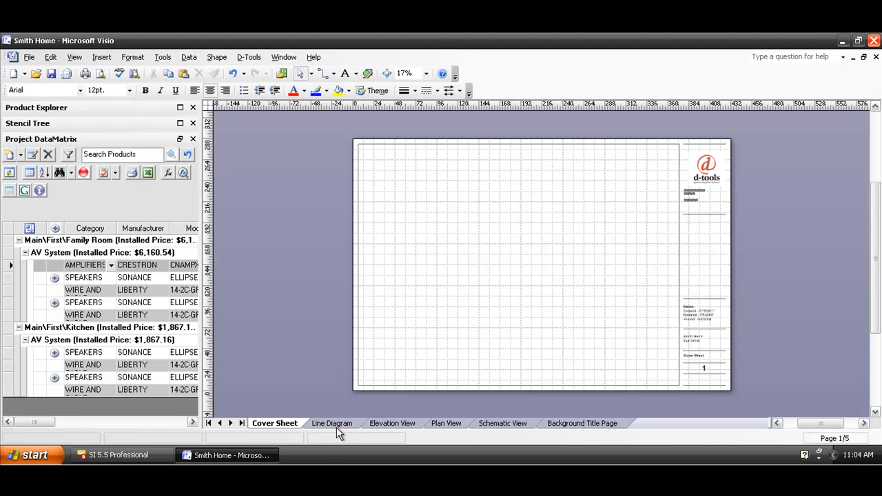
Step: Place the Crestron CNAMPX-16X60 amplifier on the Line Diagram page and enlarge it
left_click(331, 423)
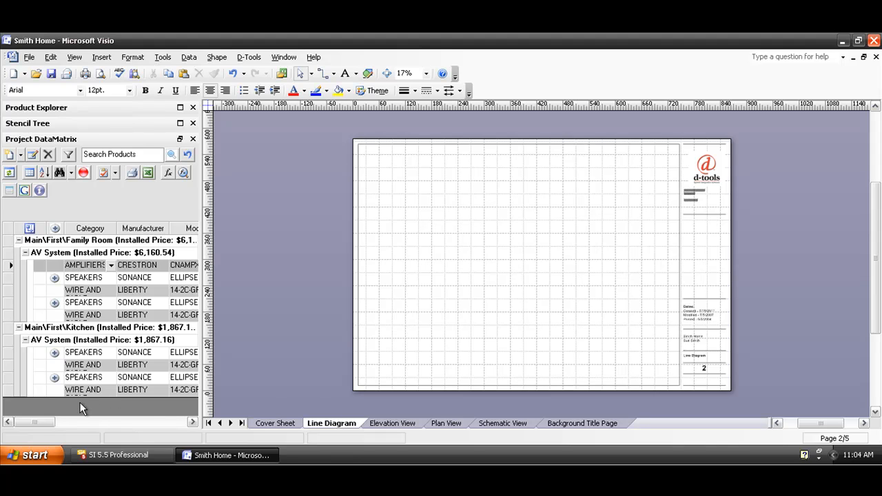
mouse_move(112, 306)
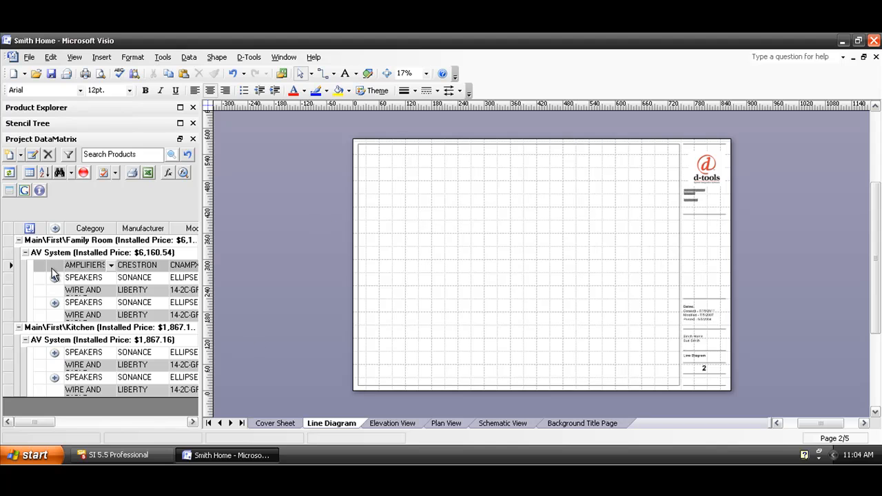
mouse_move(22, 273)
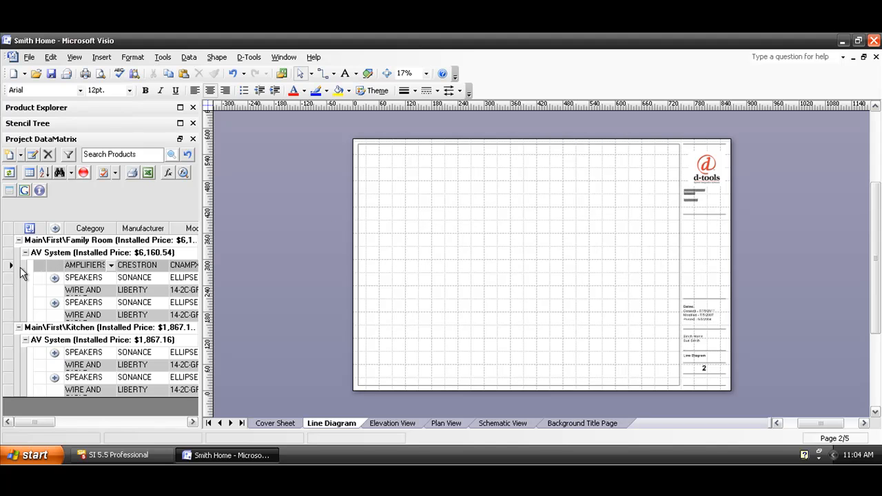
mouse_move(8, 274)
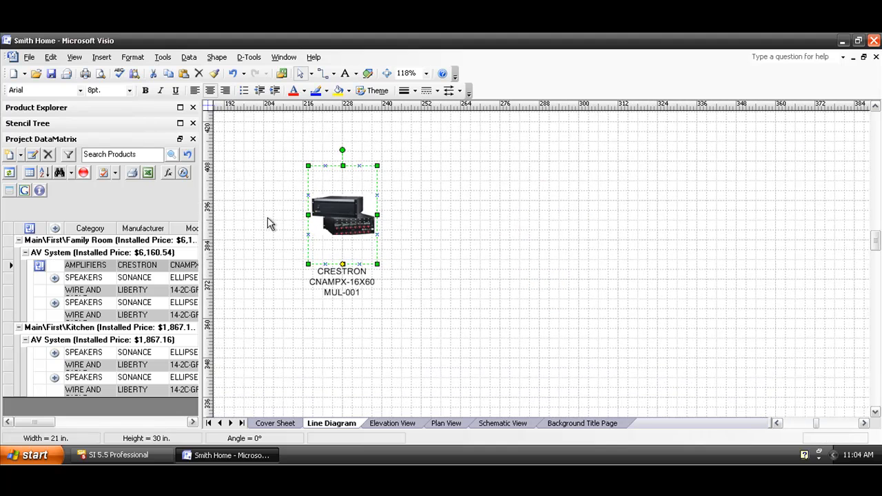
left_click_drag(377, 264, 451, 302)
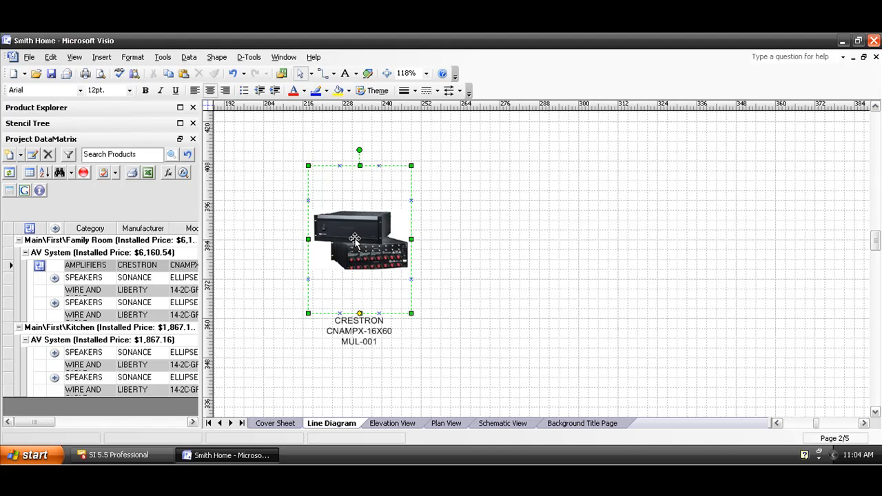
double_click(359, 241)
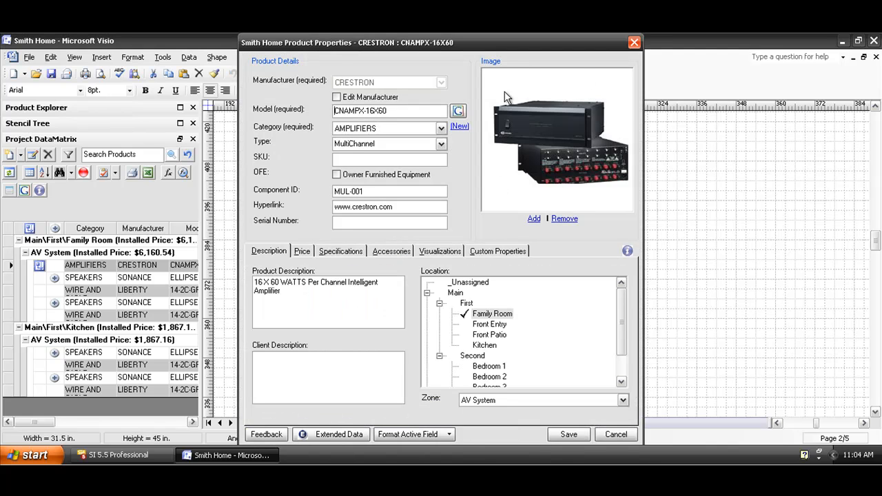
mouse_move(628, 65)
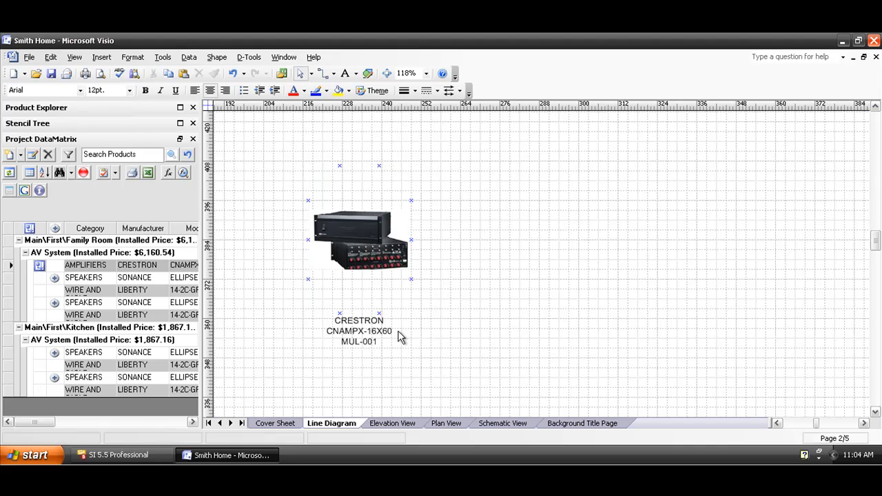
mouse_move(349, 351)
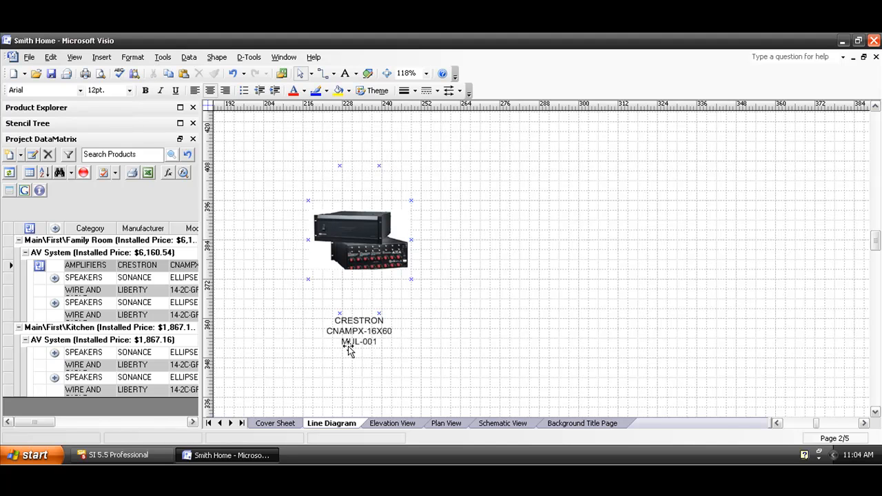
Step: Select the Crestron amplifier and drag its corner handle outward to enlarge it further
left_click(359, 235)
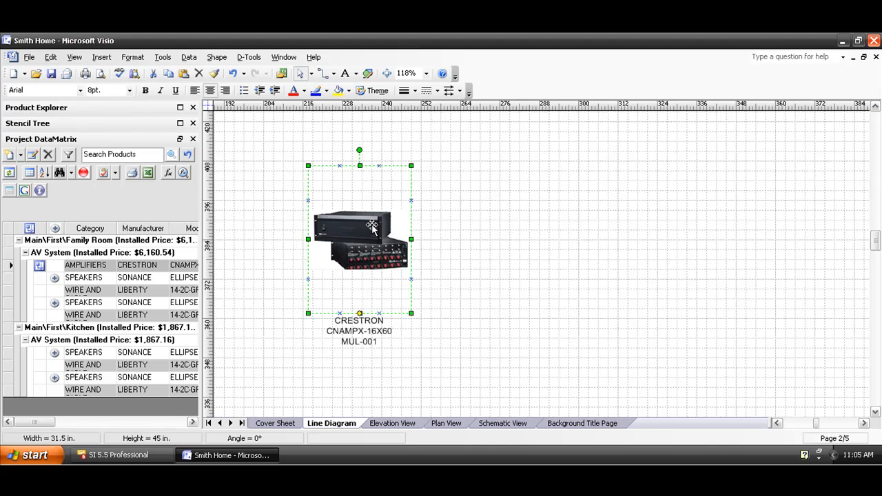
left_click_drag(411, 313, 421, 327)
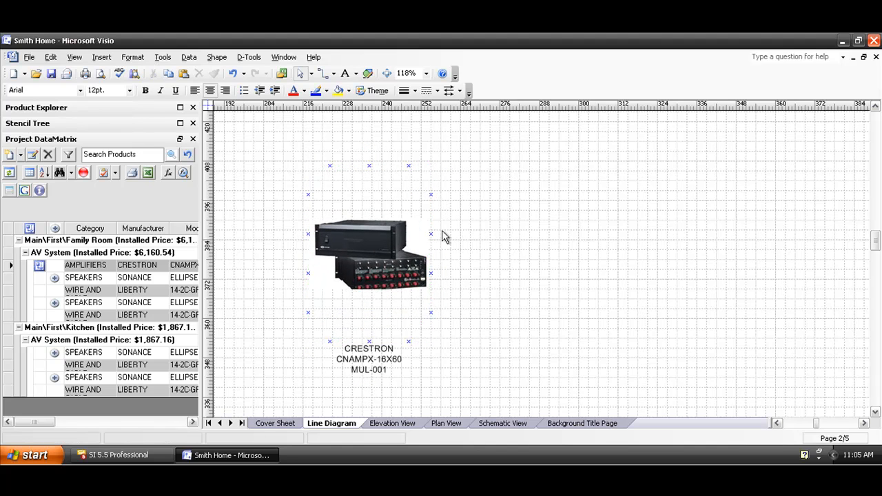
mouse_move(444, 315)
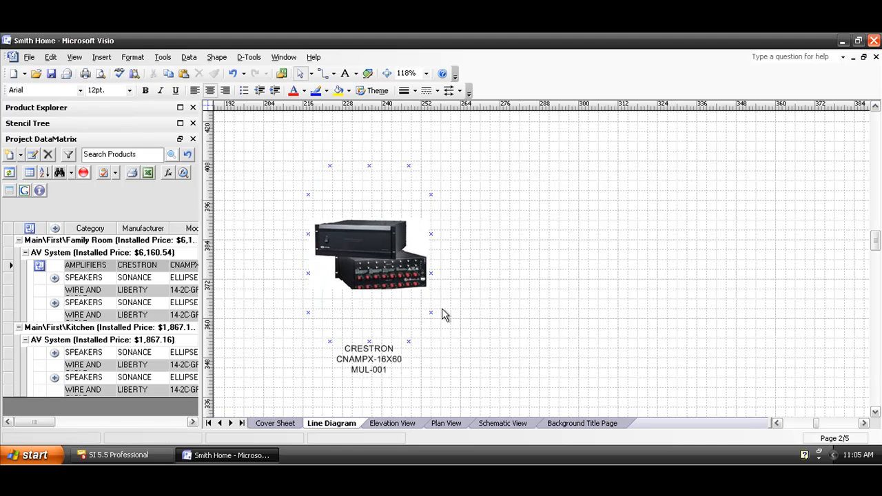
mouse_move(629, 245)
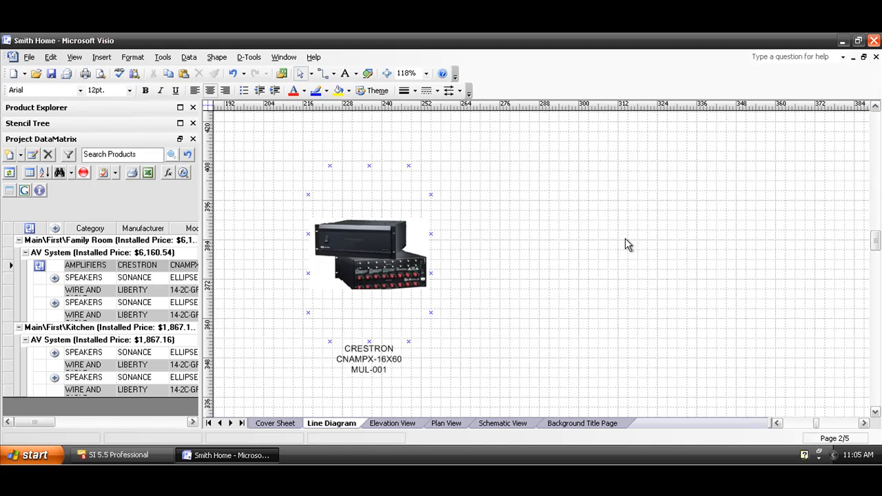
mouse_move(508, 254)
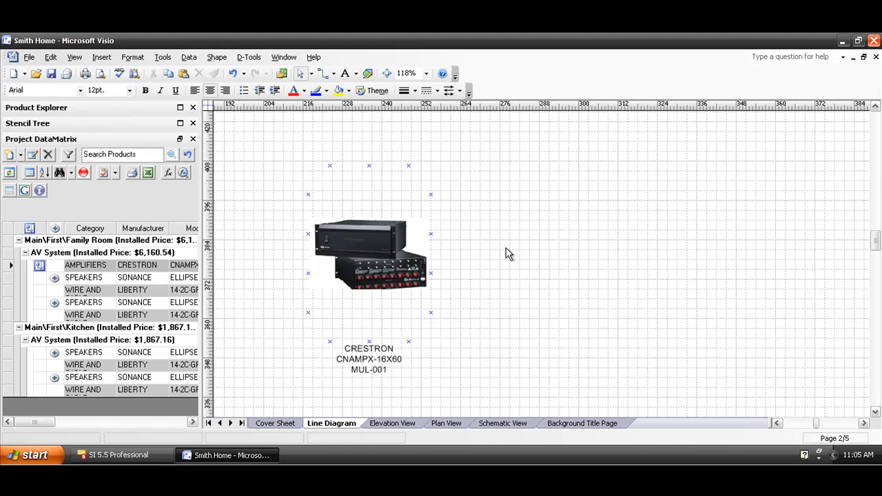
mouse_move(96, 282)
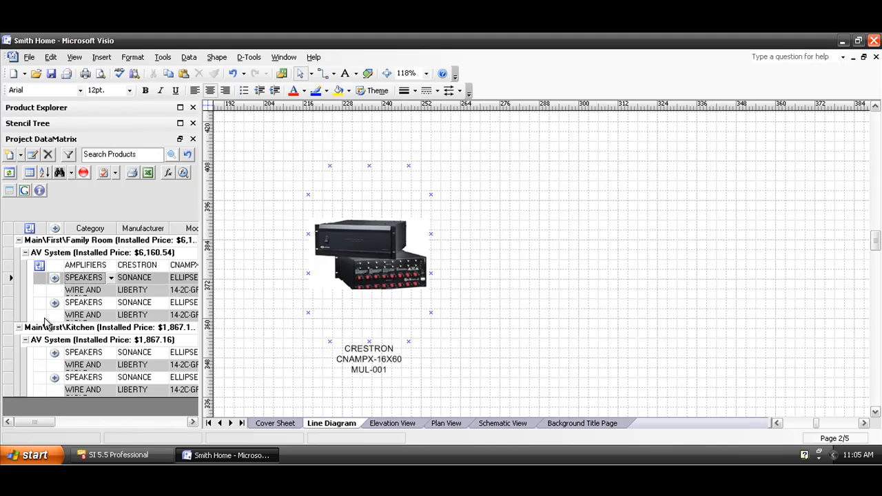
Step: Add both Family Room Sonance Ellipse 2.0 speakers right of the amplifier, then select the amplifier
left_click(83, 302)
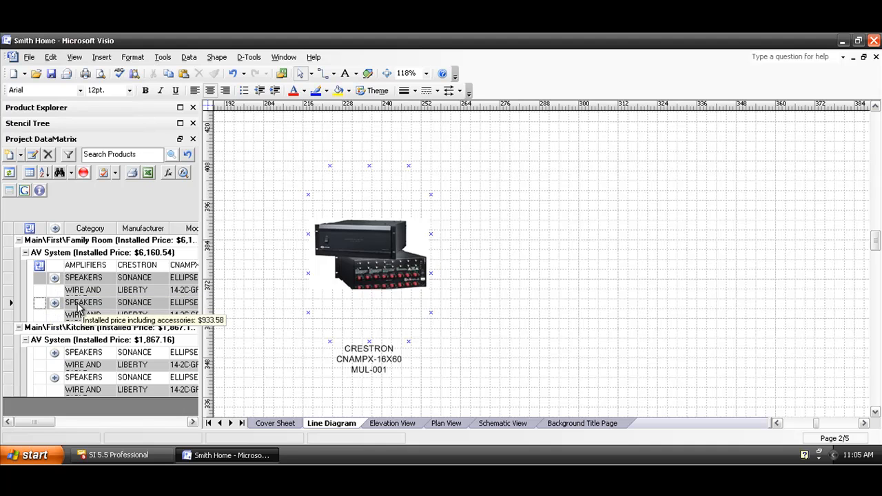
left_click(83, 302)
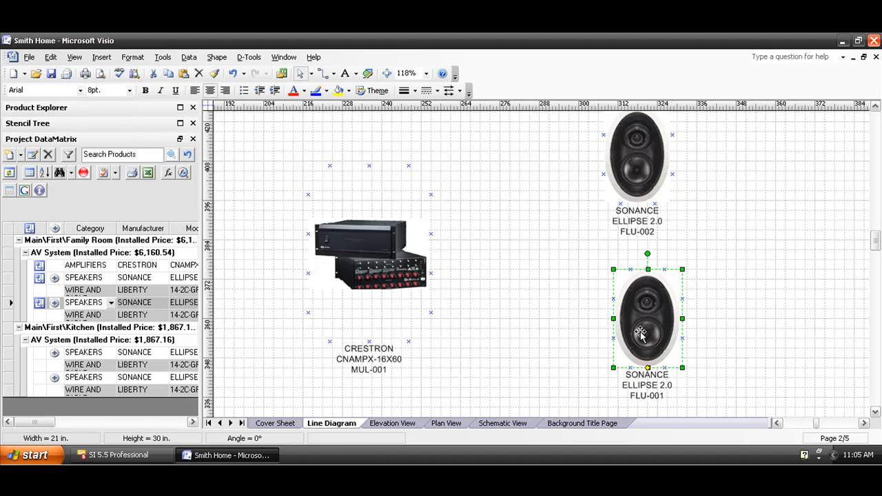
left_click(461, 317)
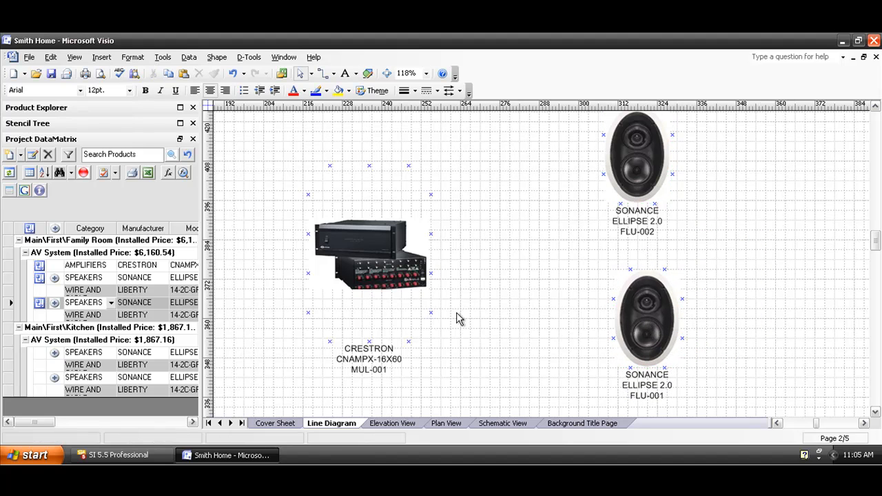
mouse_move(358, 340)
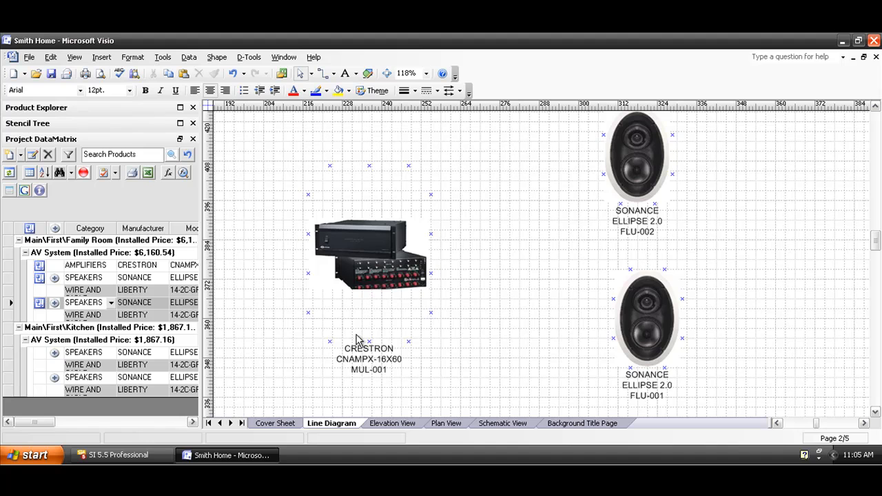
left_click(368, 252)
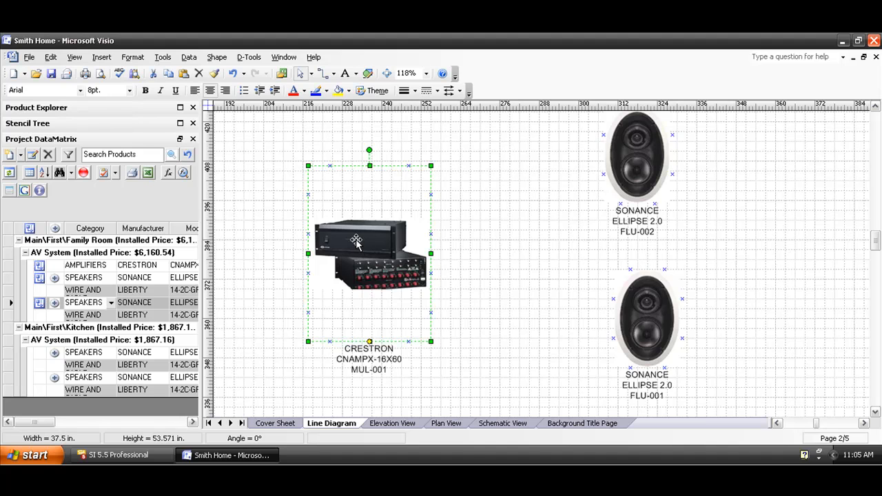
Step: Set the Crestron amplifier to Small Point Spacing from its shortcut menu
right_click(356, 242)
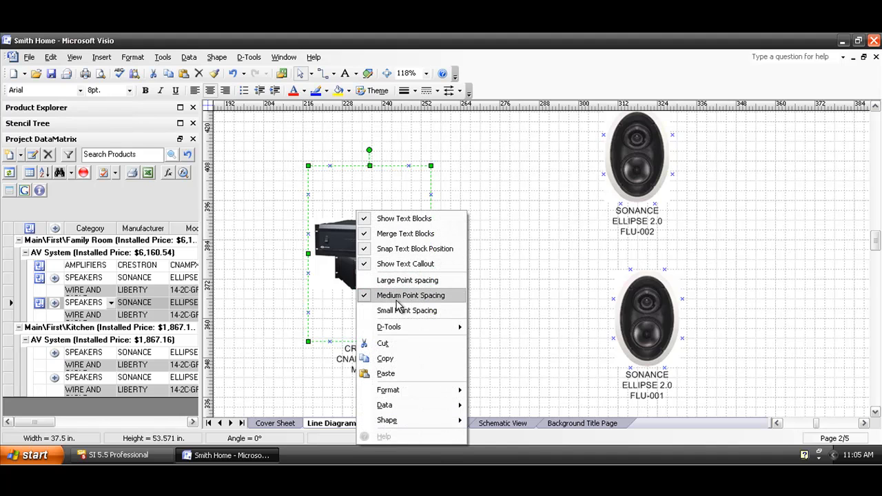
mouse_move(426, 302)
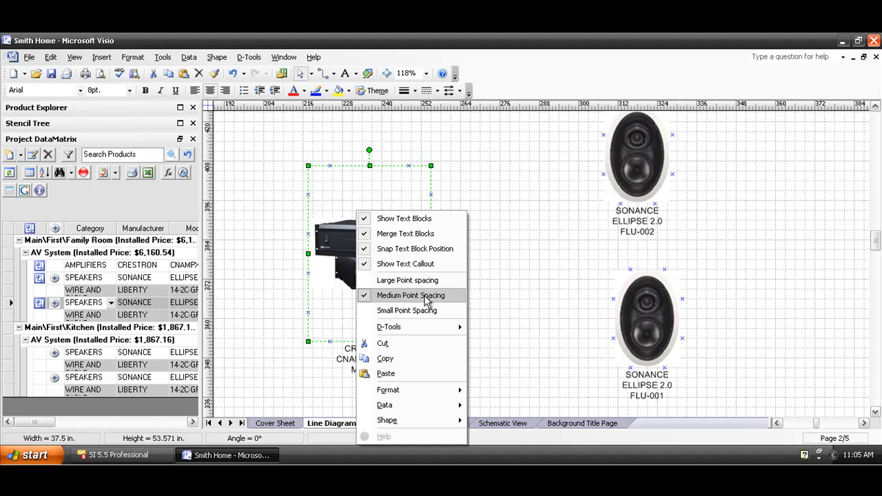
mouse_move(406, 311)
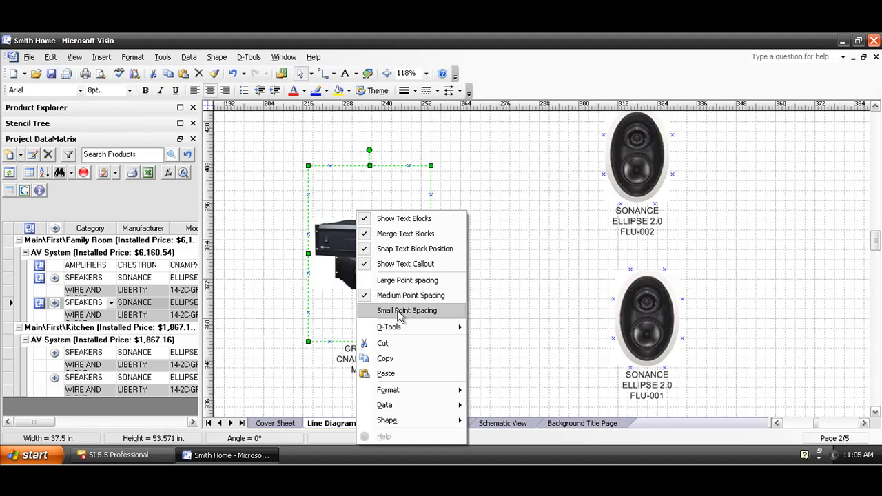
left_click(407, 310)
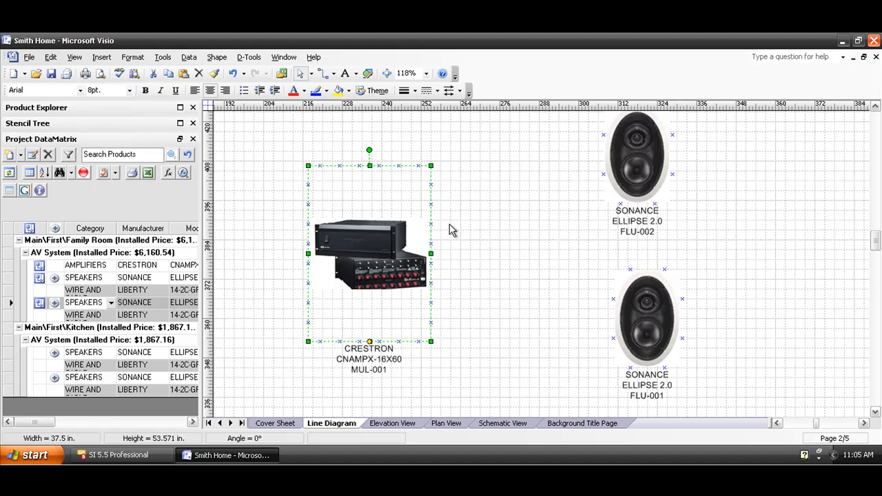
mouse_move(438, 246)
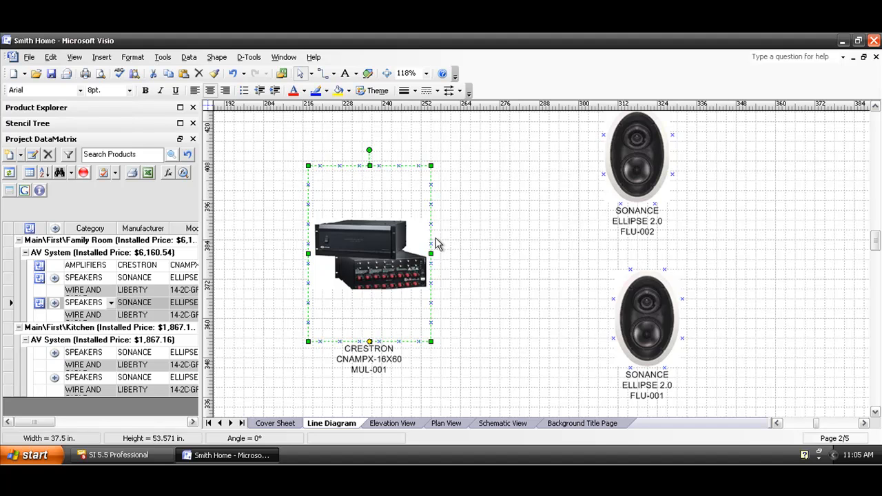
mouse_move(508, 208)
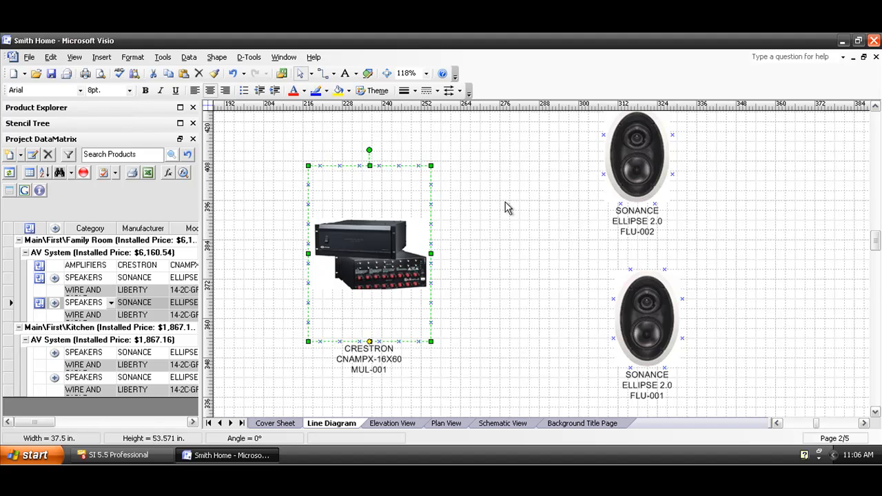
mouse_move(445, 255)
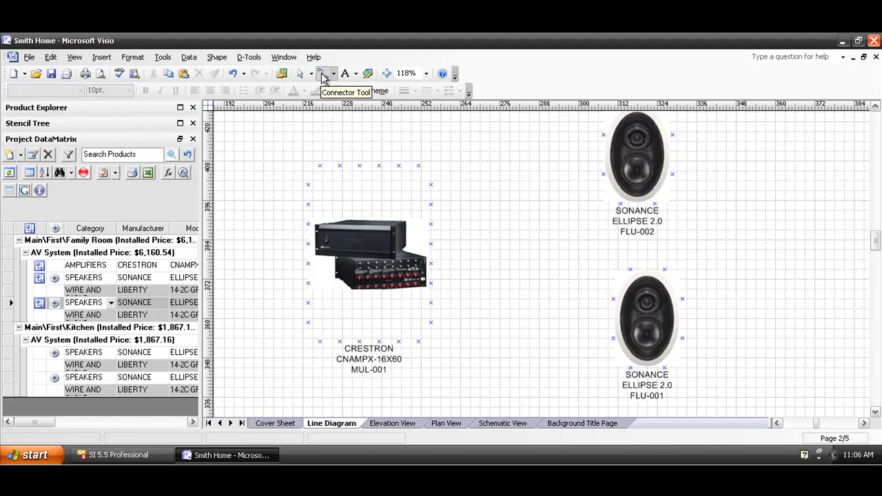
Step: Draw connector lines from the Crestron amplifier to both Sonance speakers
left_click(320, 74)
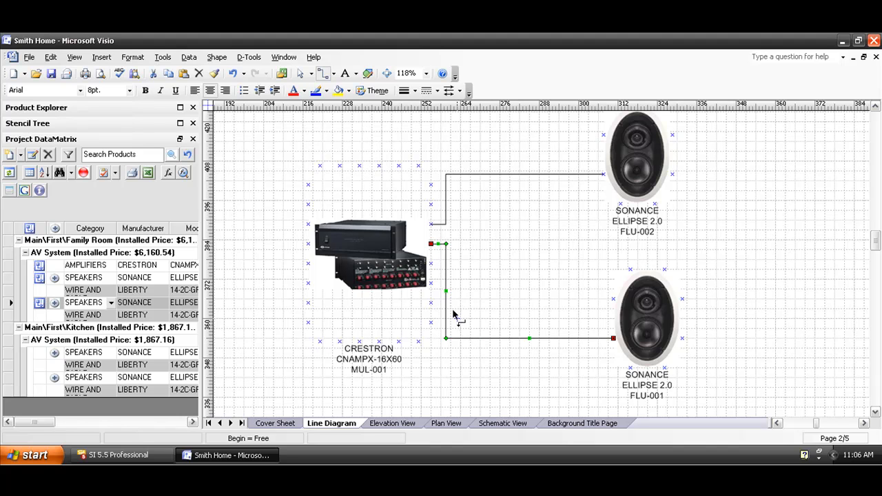
mouse_move(301, 74)
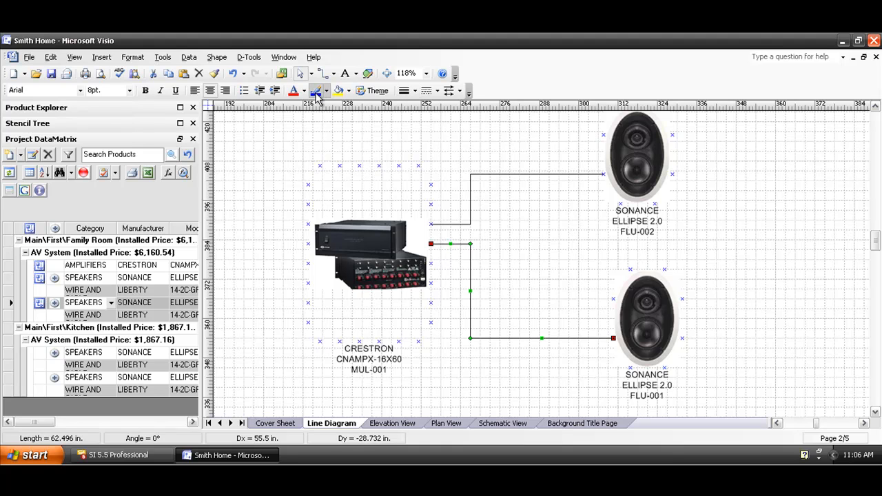
mouse_move(316, 91)
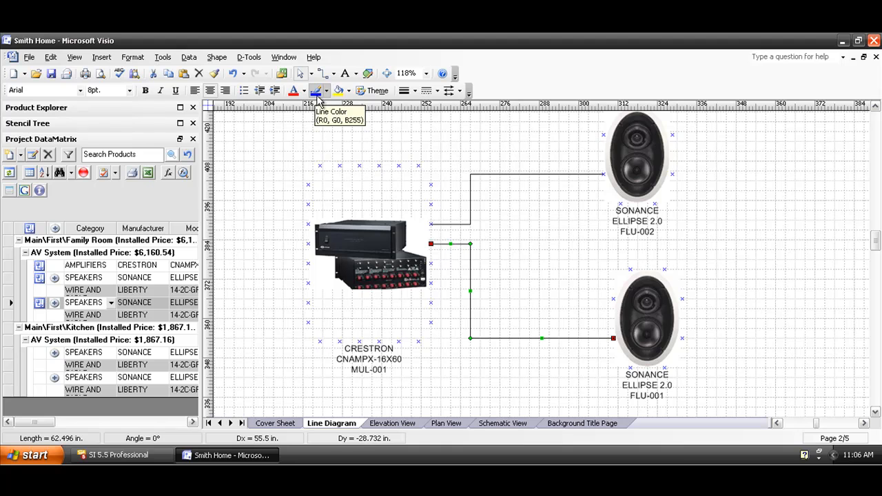
mouse_move(421, 96)
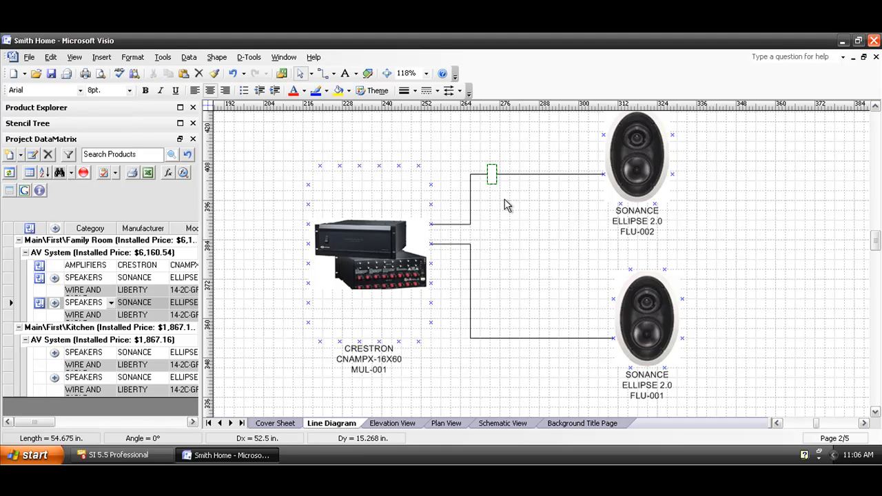
Step: Type the label 'Audio' on the connector leading to the upper Sonance speaker
type("Audio")
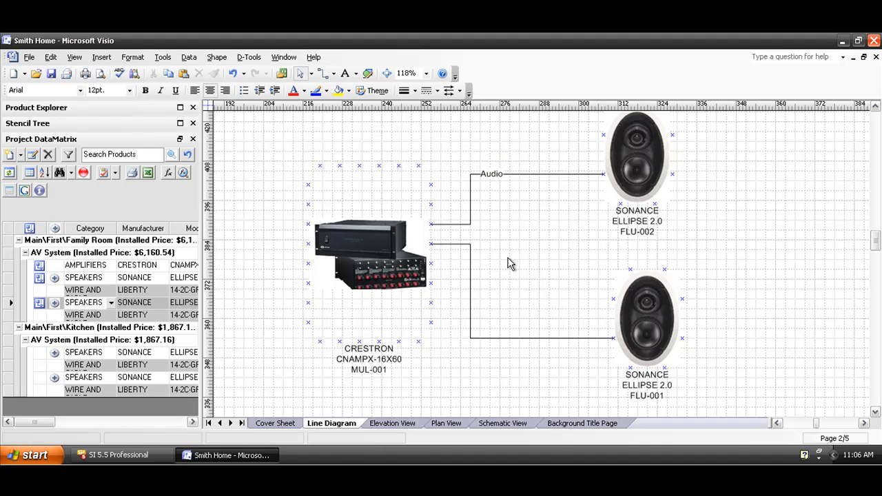
mouse_move(410, 343)
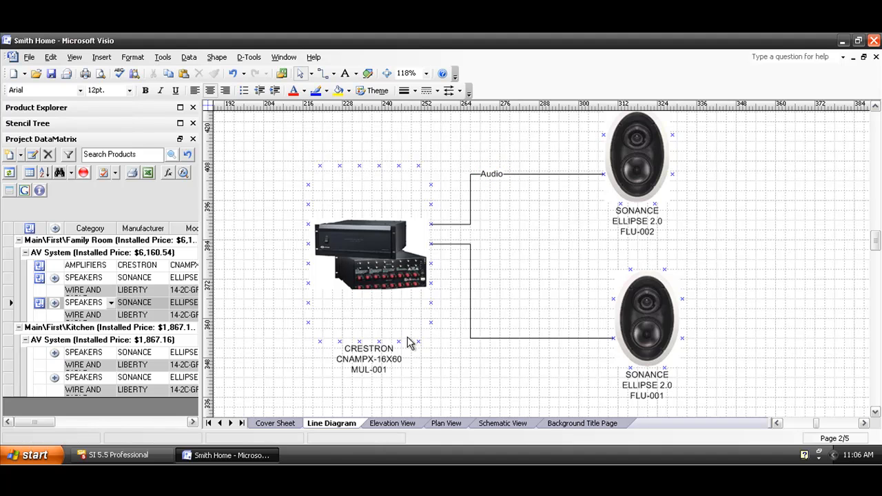
mouse_move(565, 202)
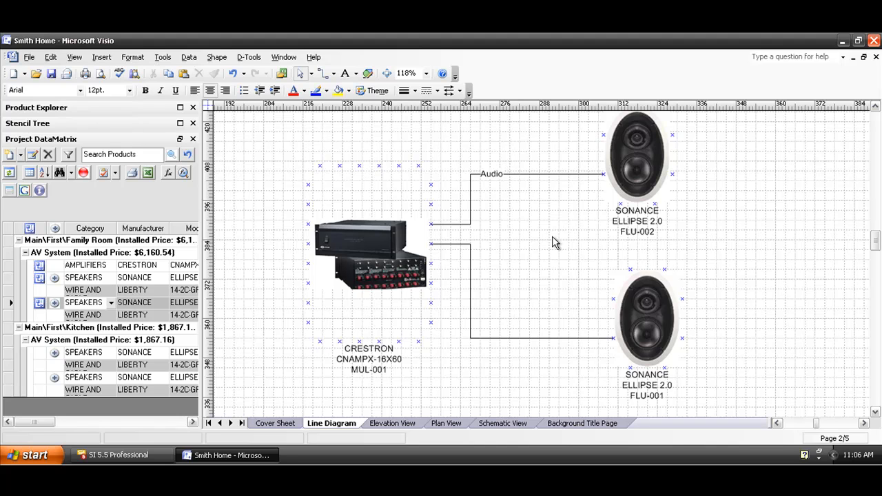
mouse_move(543, 252)
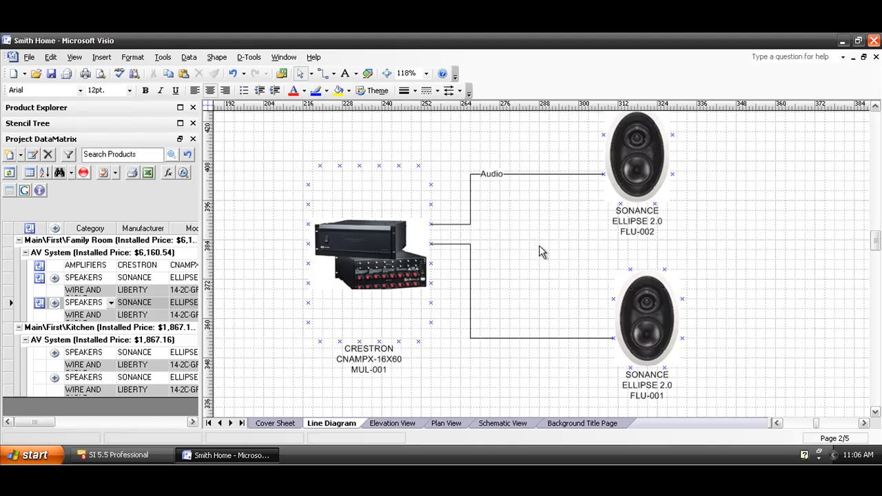
mouse_move(840, 115)
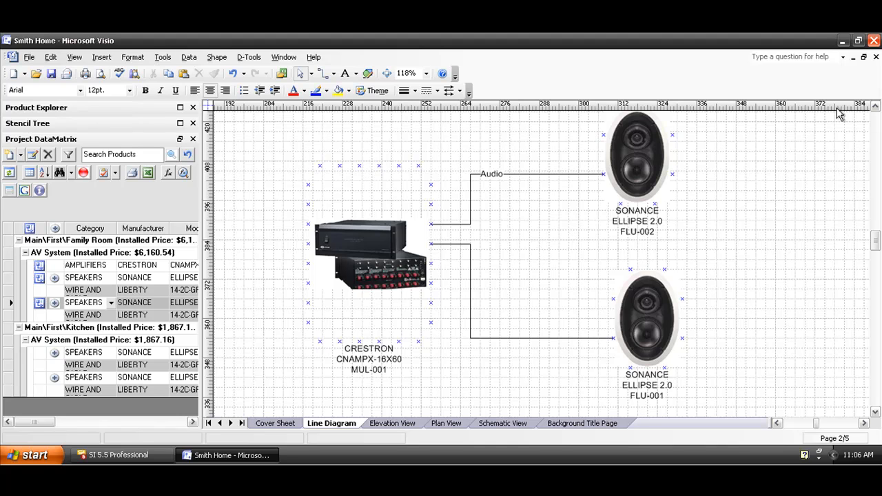